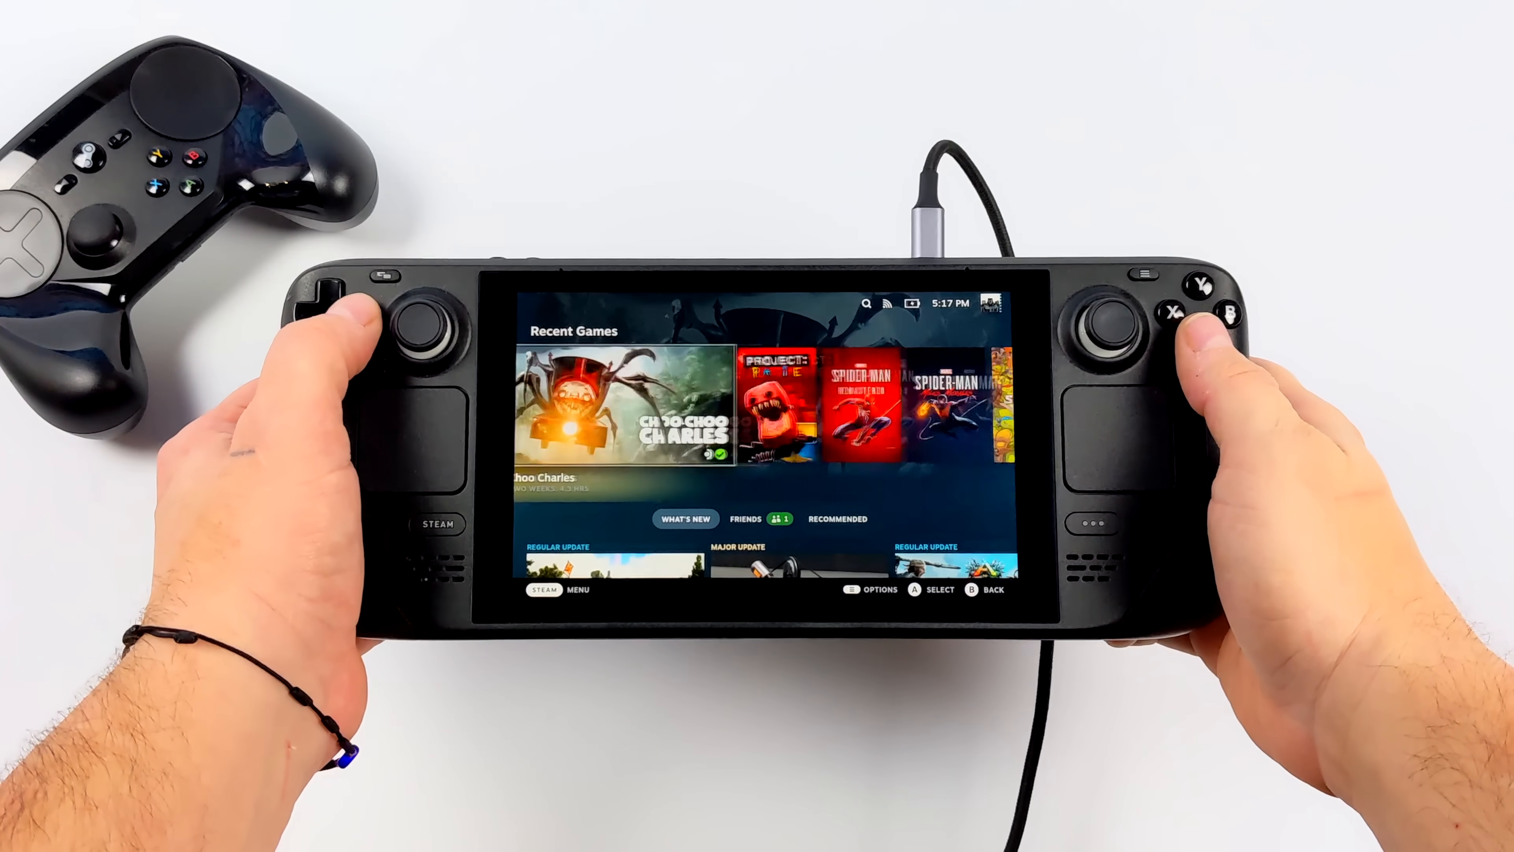
Browse across the SteamOS interface with the performance overlay showing
scroll(right, 3)
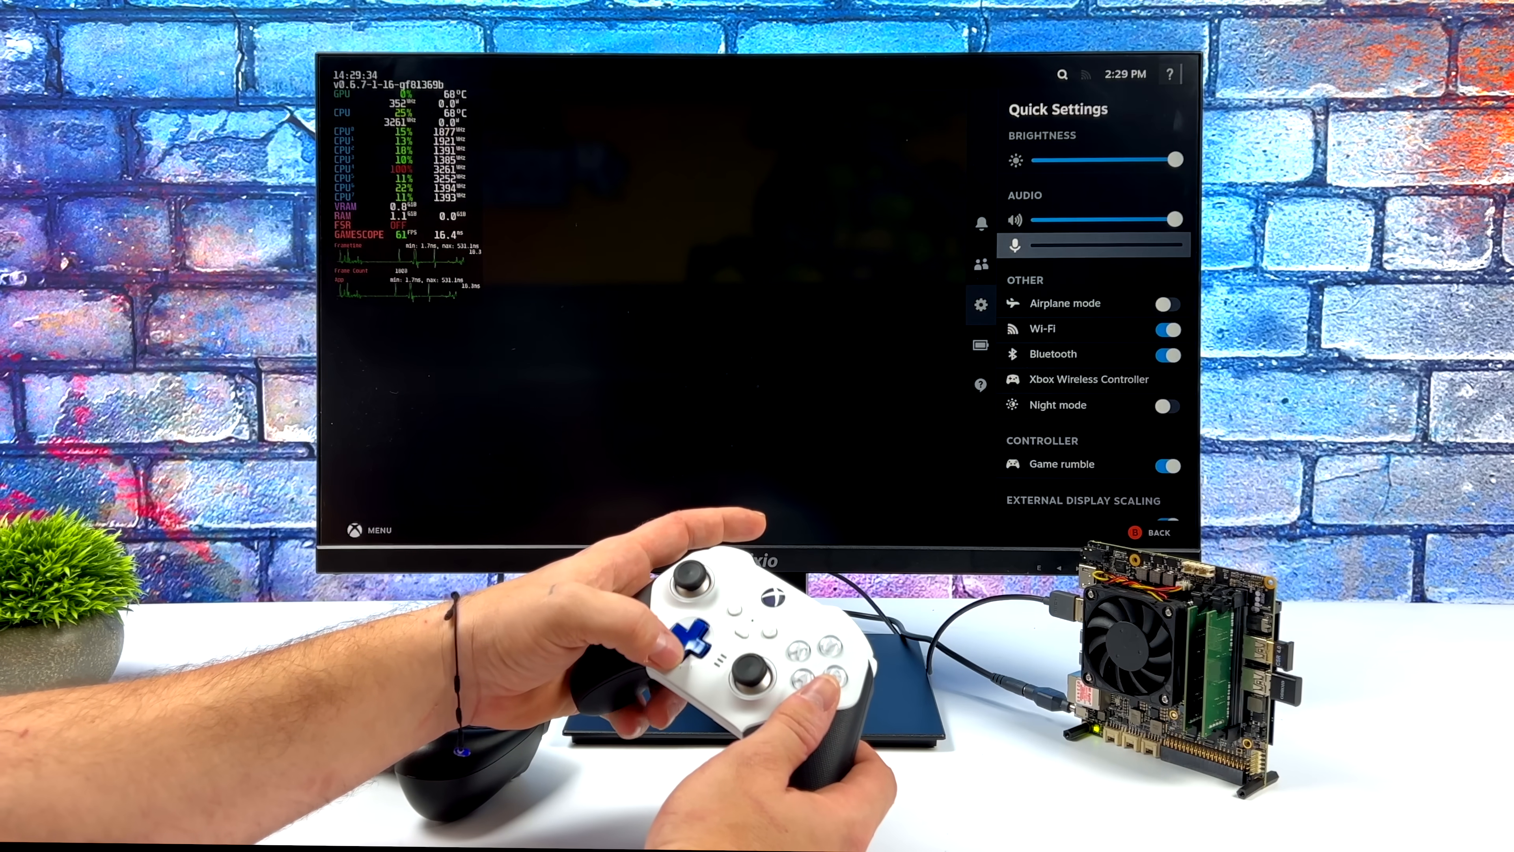
Review the Performance settings in Quick Access before reaching the main menu
click(980, 345)
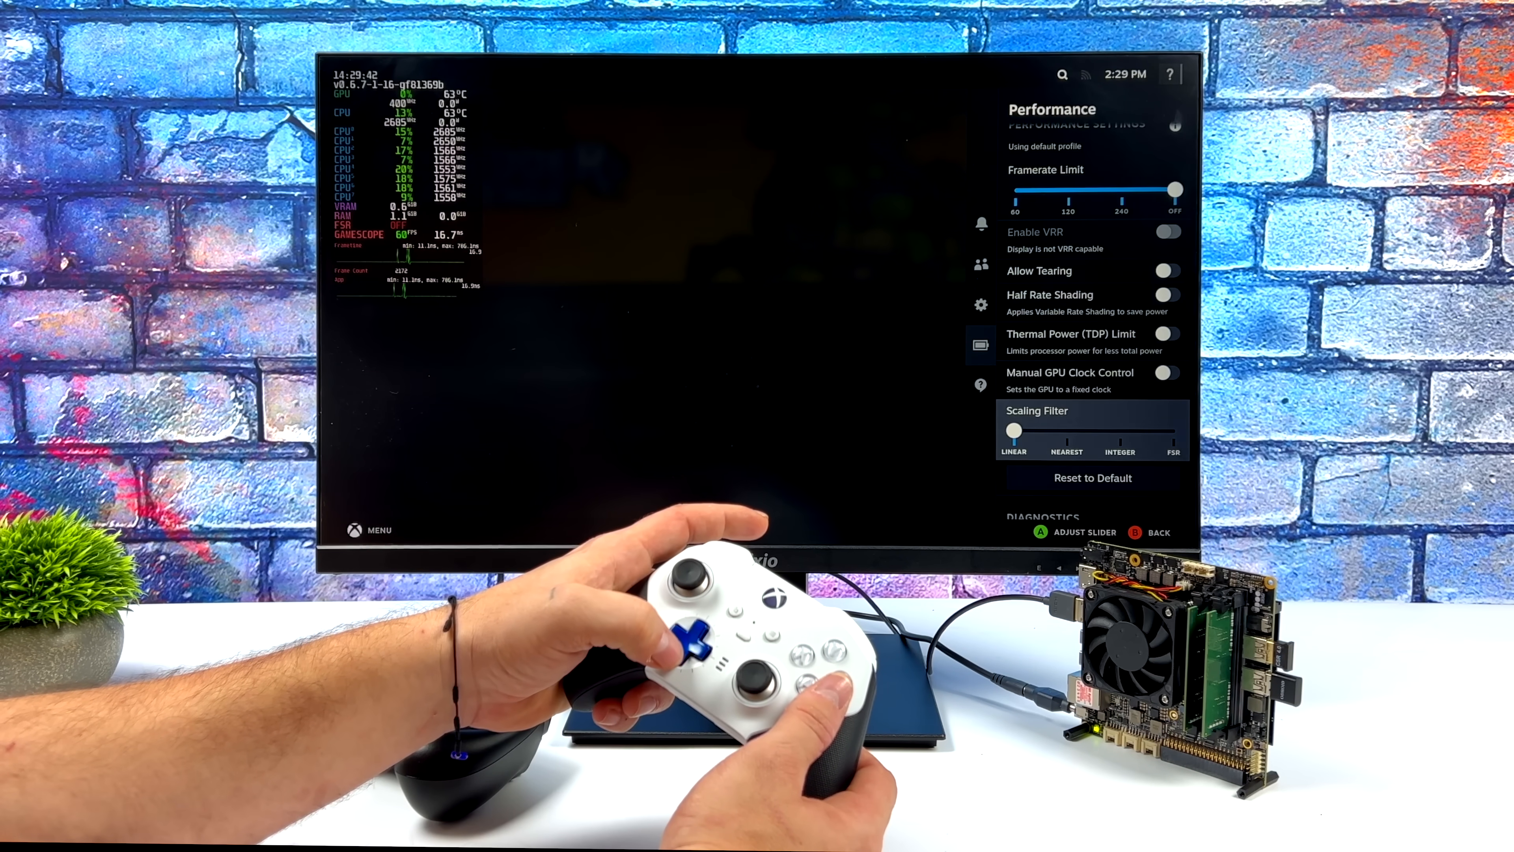
scroll(down, 3)
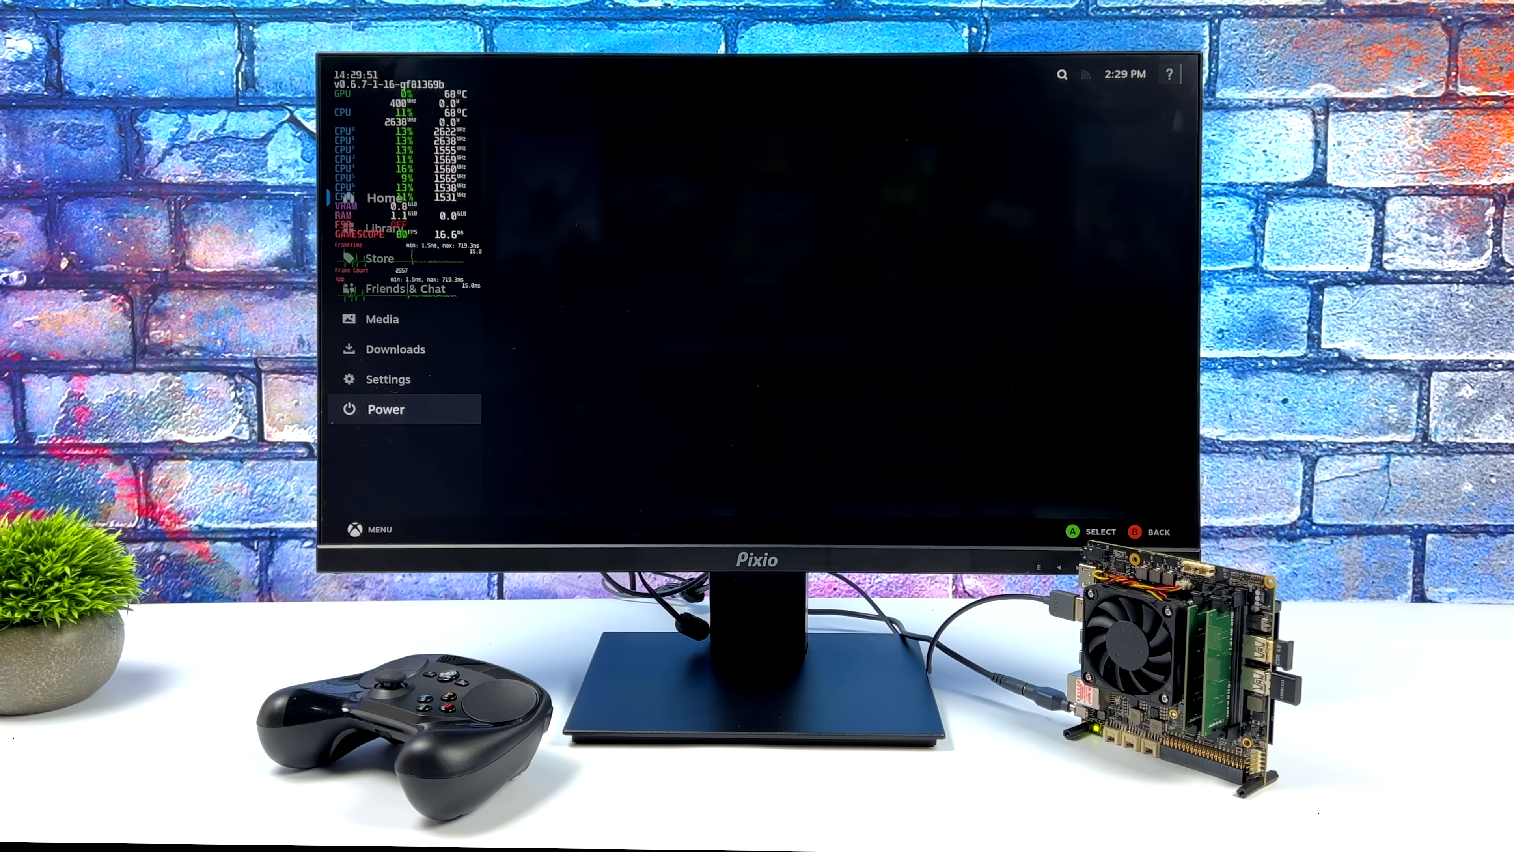
Show the System settings' Hardware section: Ryzen Embedded V1605B, 8 logical cores, 13.61 GB RAM
click(387, 378)
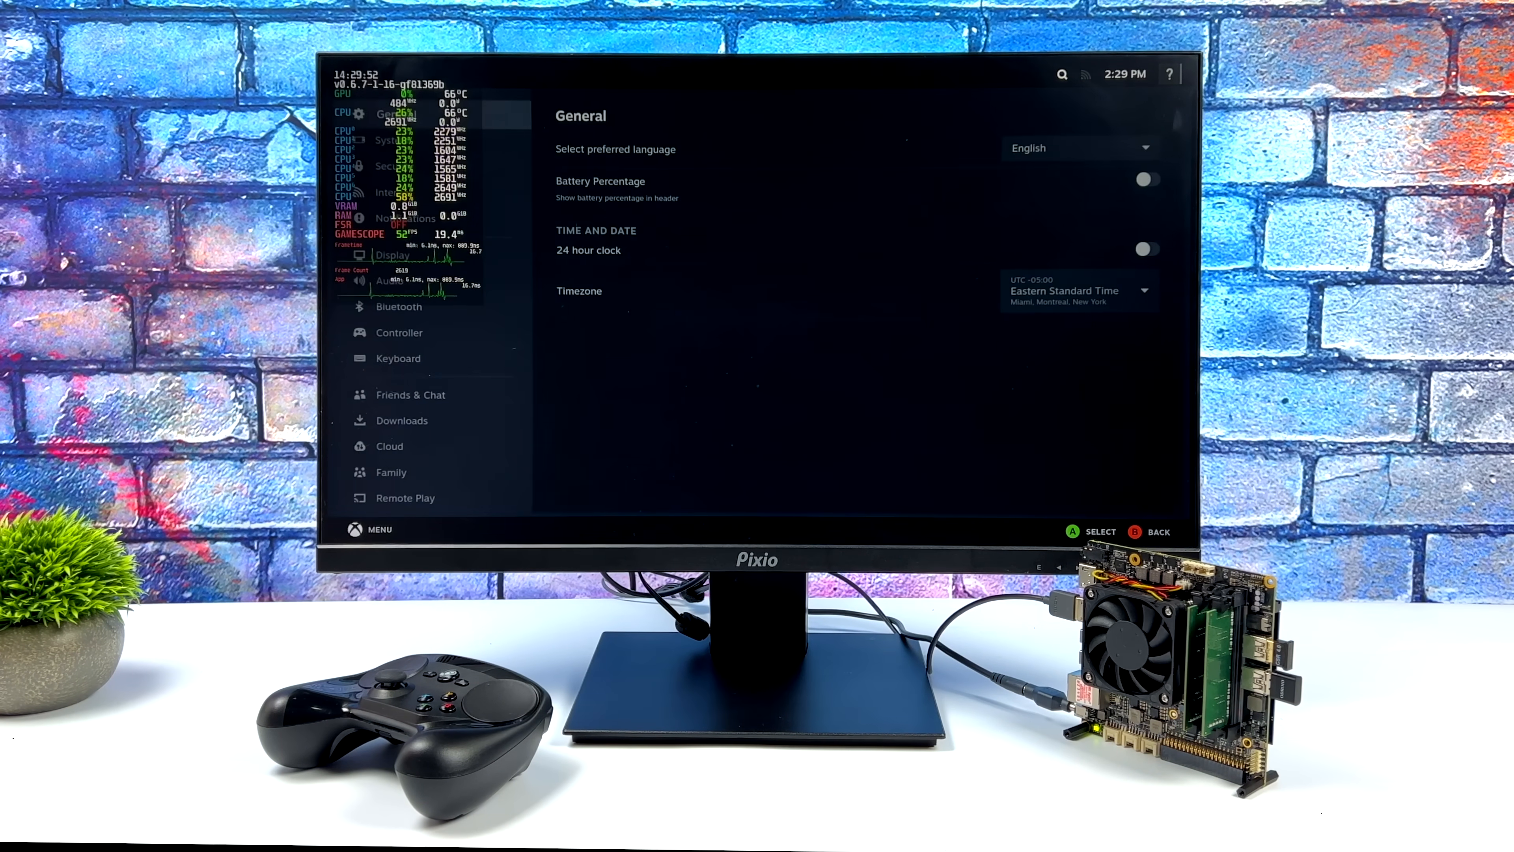
click(391, 137)
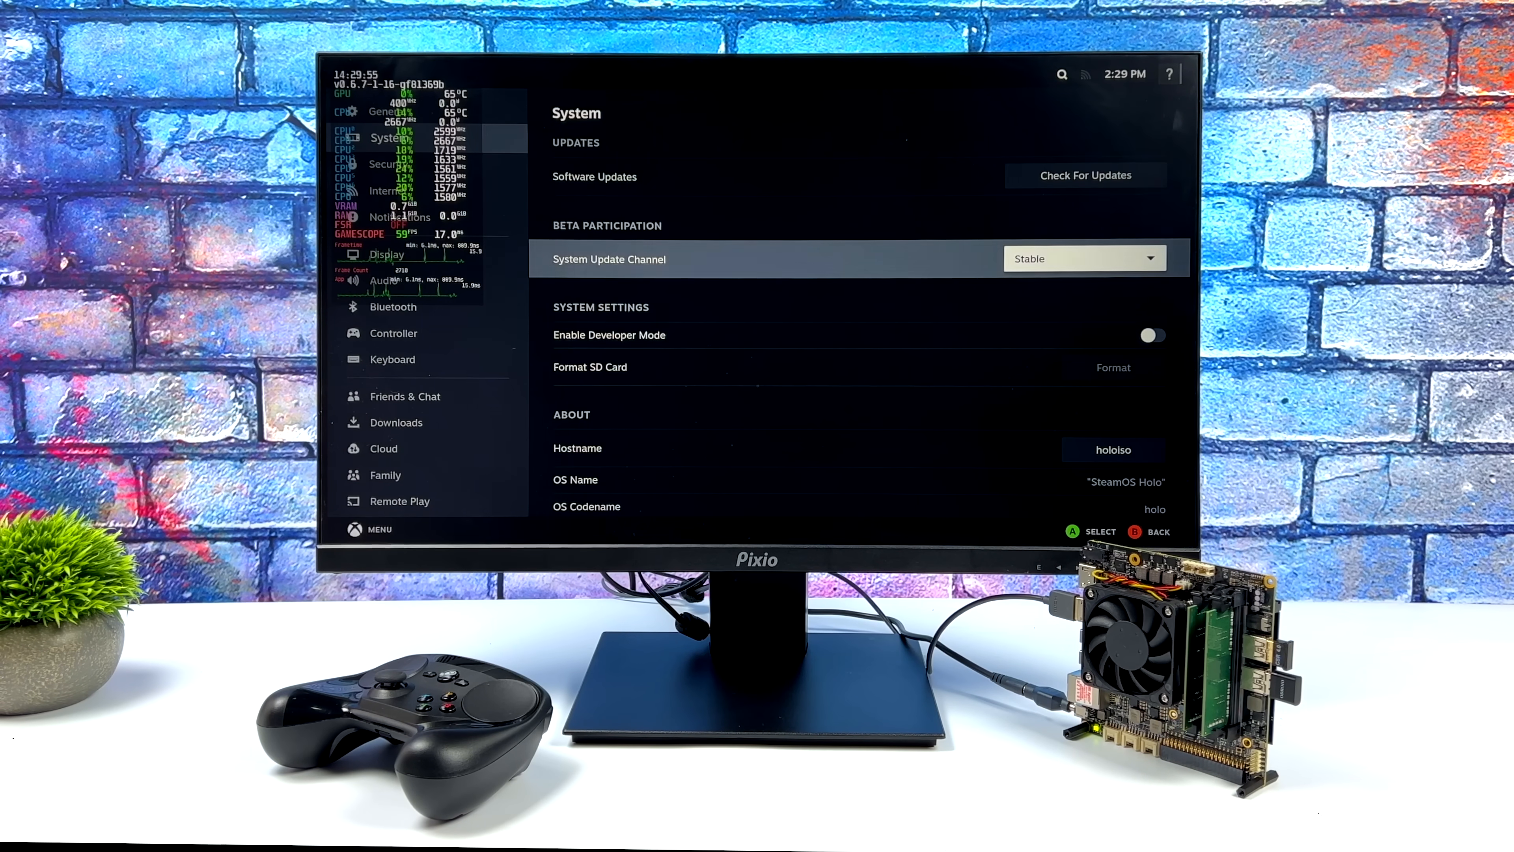
scroll(down, 3)
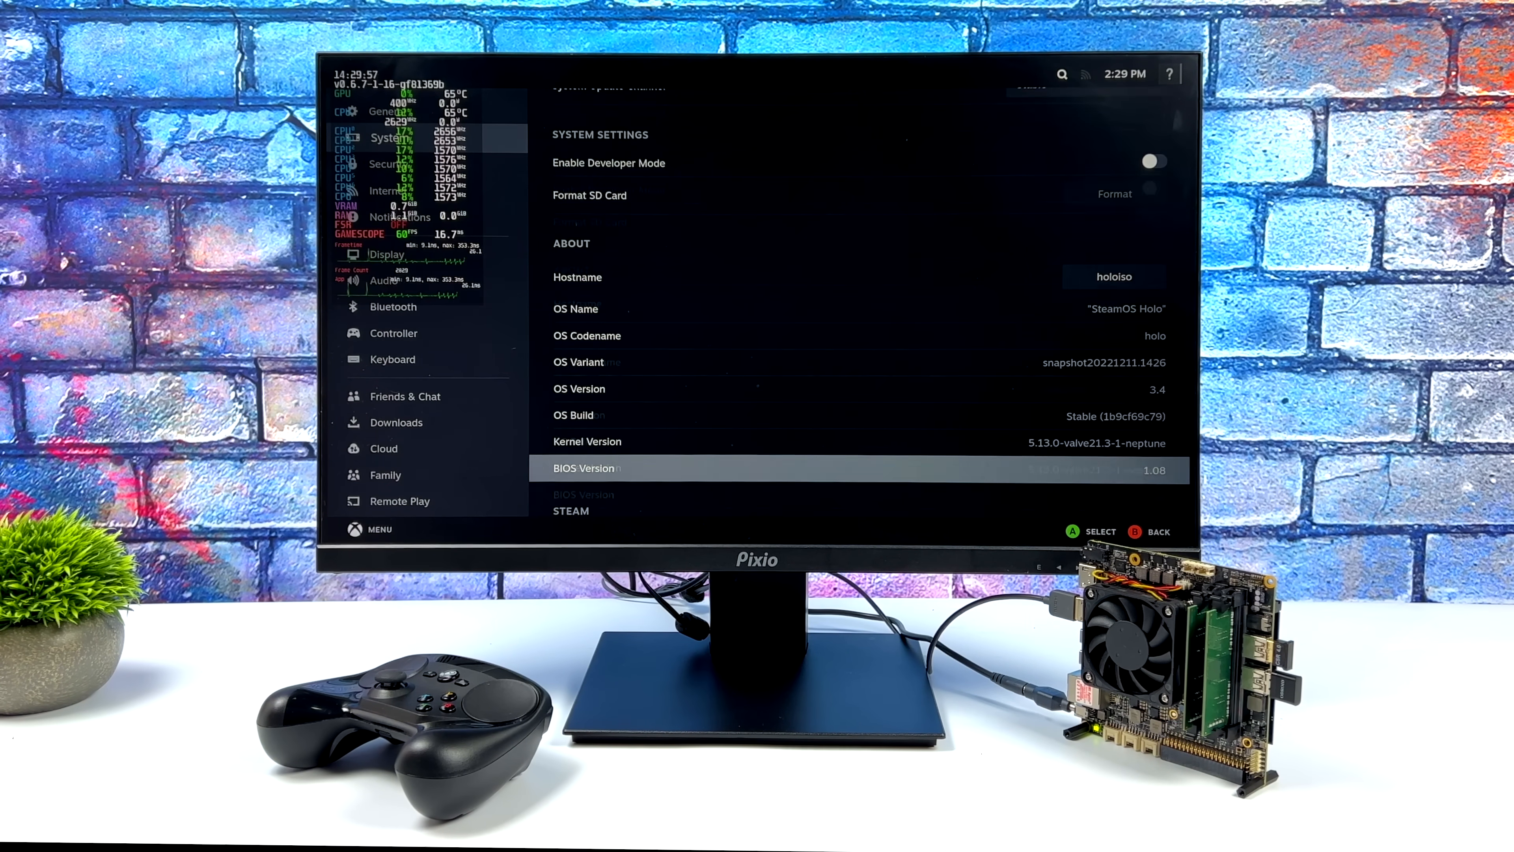
scroll(down, 3)
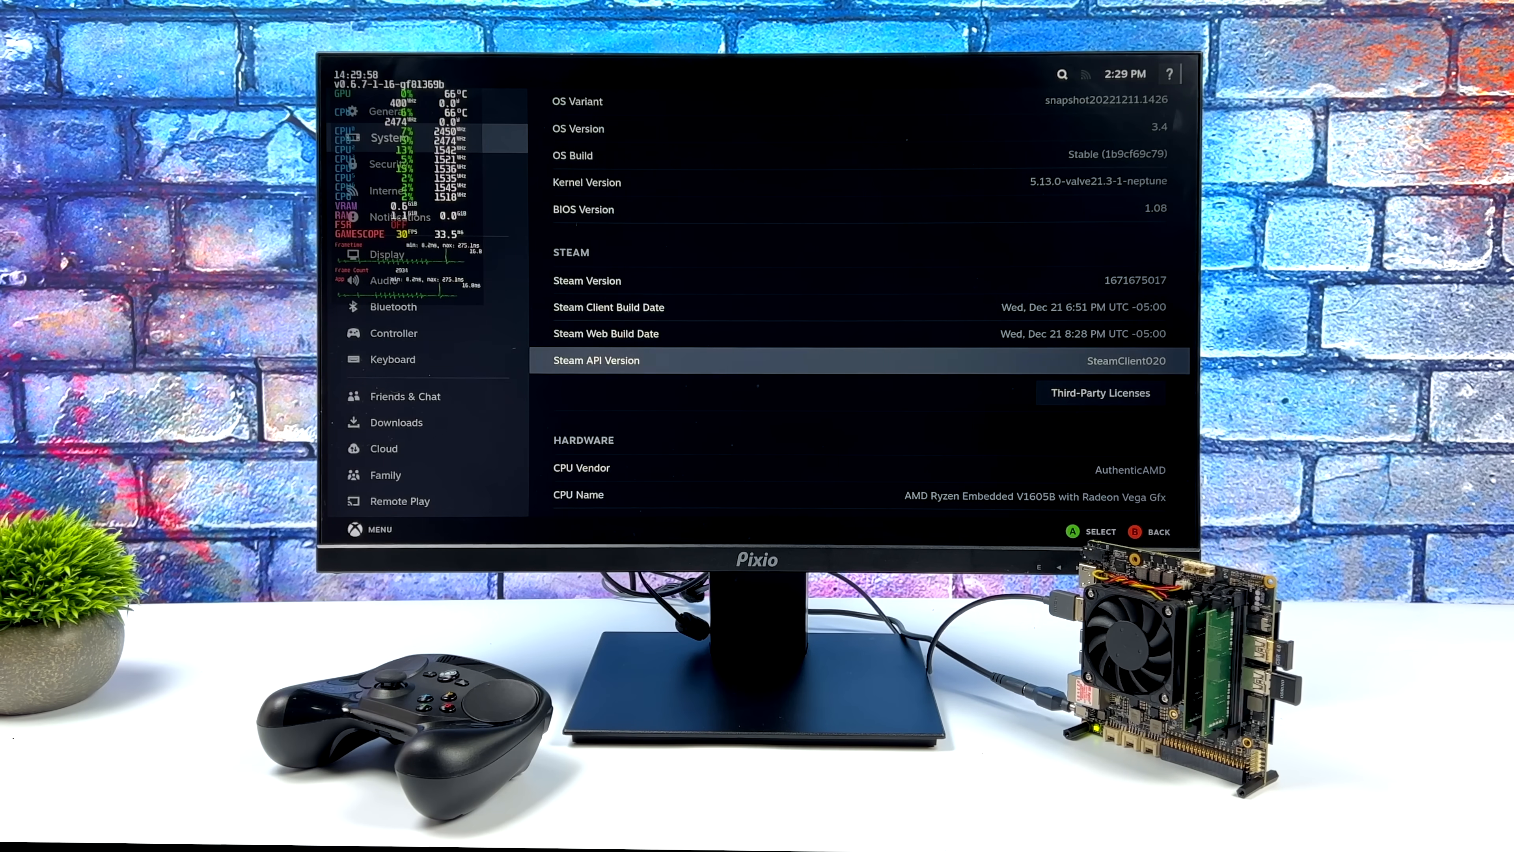
scroll(down, 3)
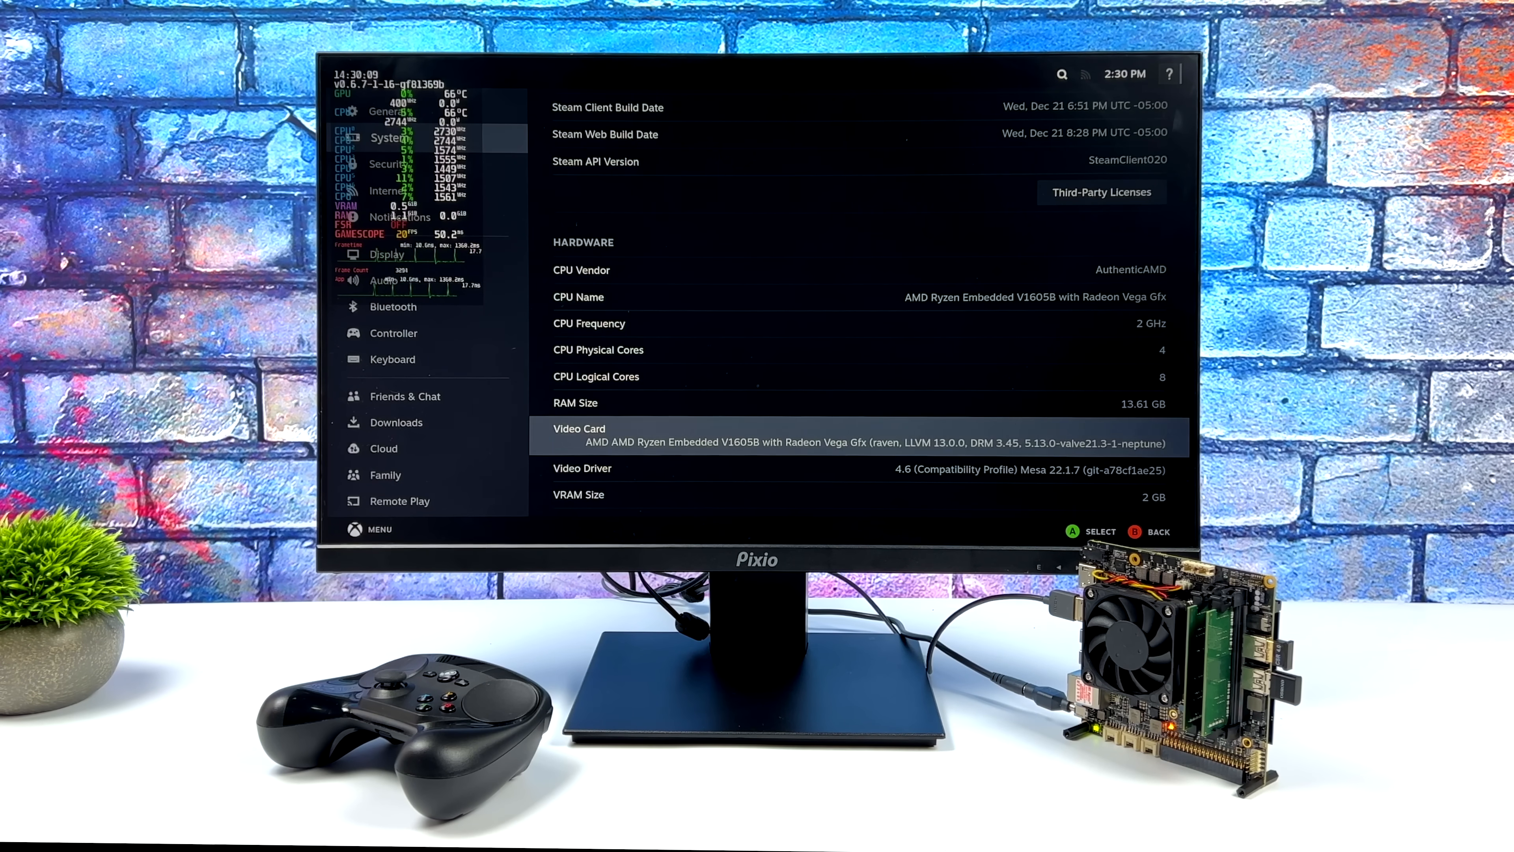
scroll(down, 3)
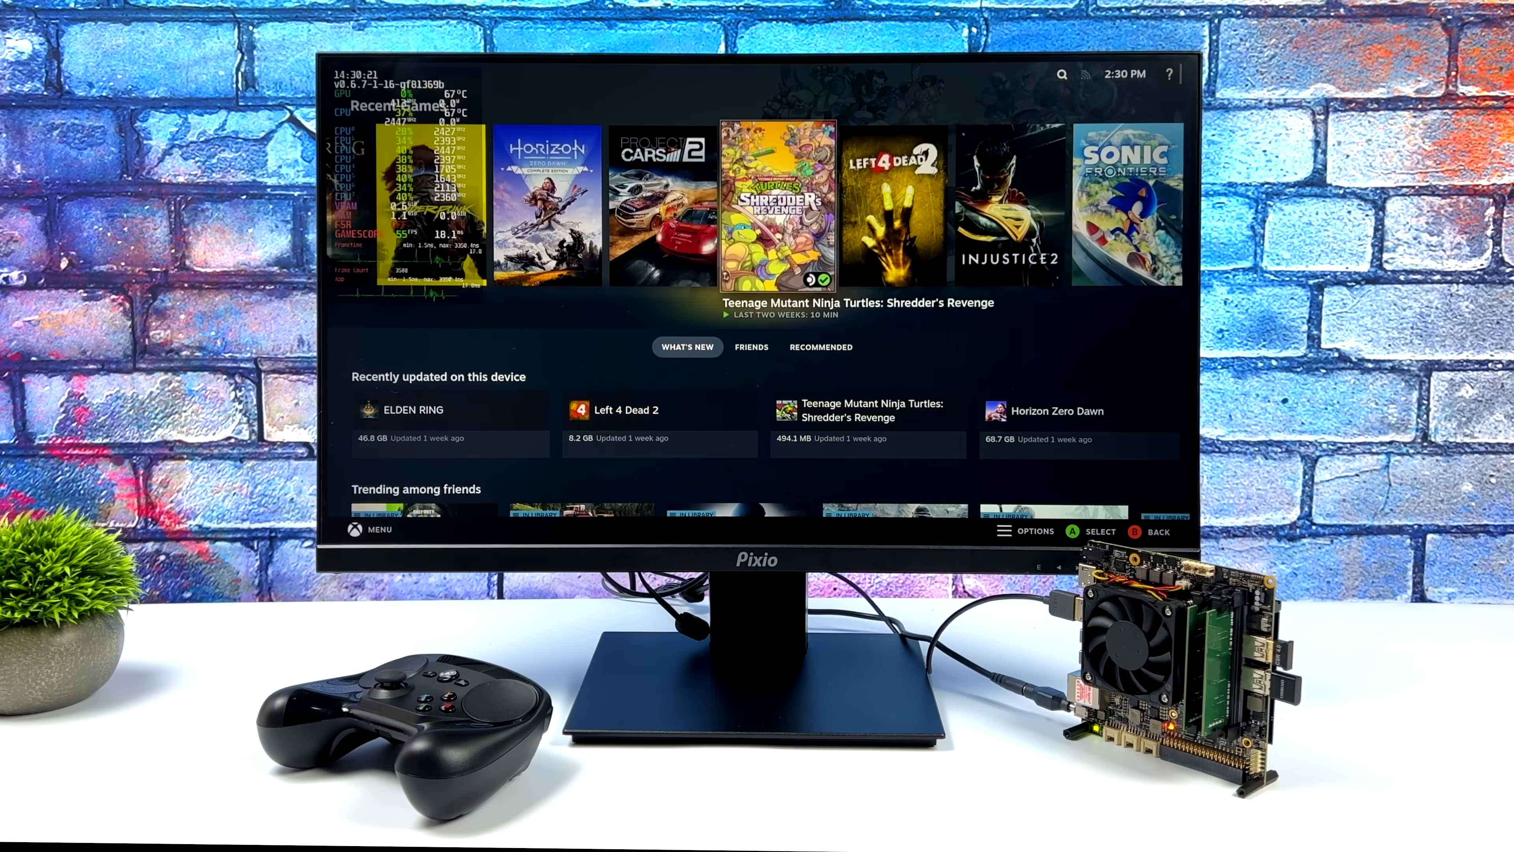
Browse the Recent Games shelf on the Home screen, highlighting Injustice 2
scroll(right, 3)
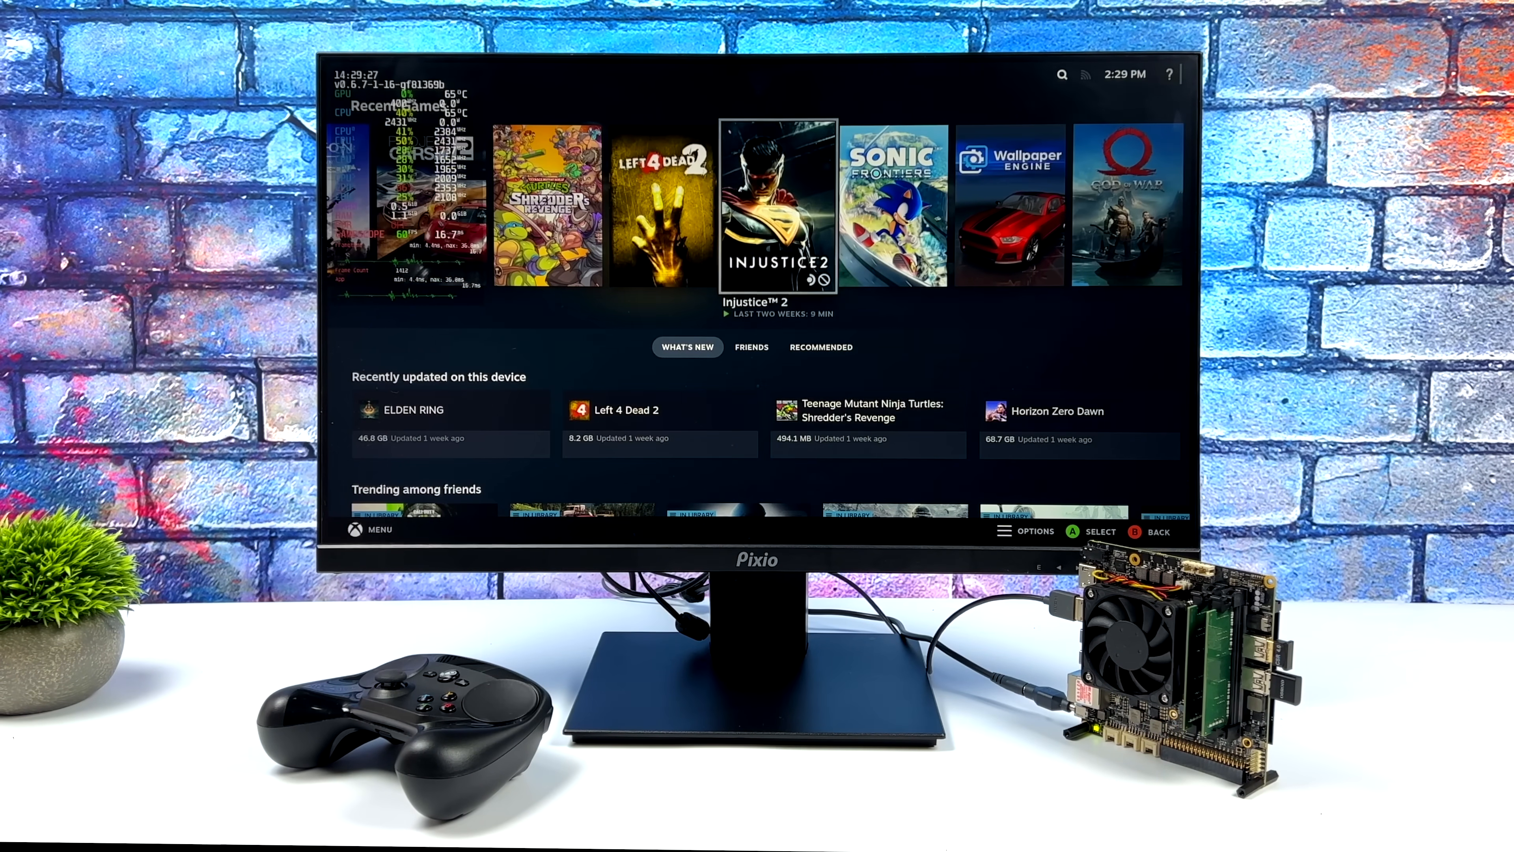
Move across the Home screen before bringing up the main side menu
scroll(right, 3)
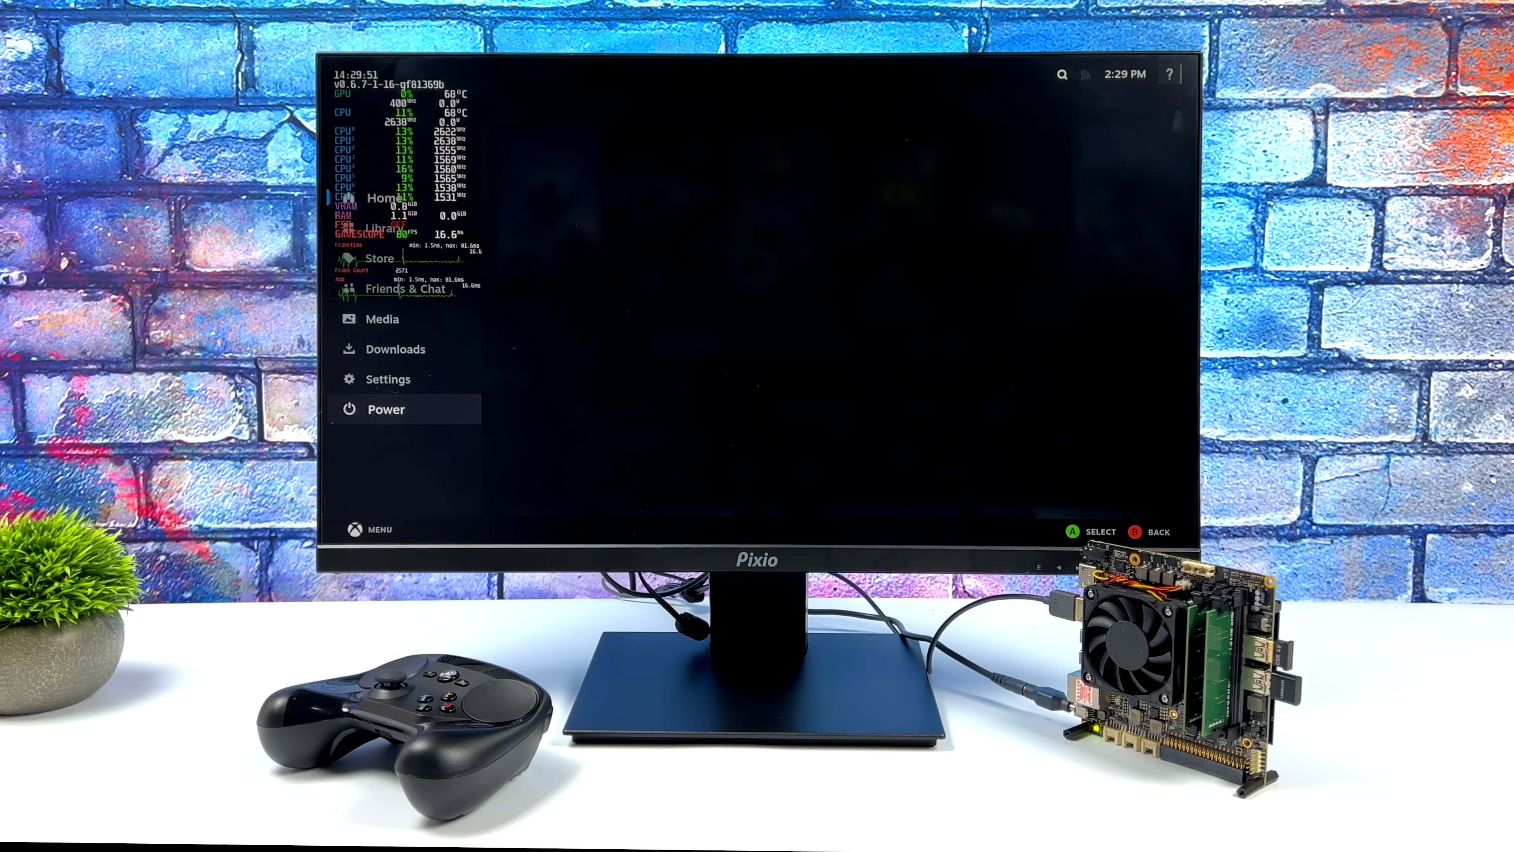
Show the System settings' Hardware details again: Ryzen V1605B, 4 cores/8 threads, 13.61 GB RAM
click(387, 379)
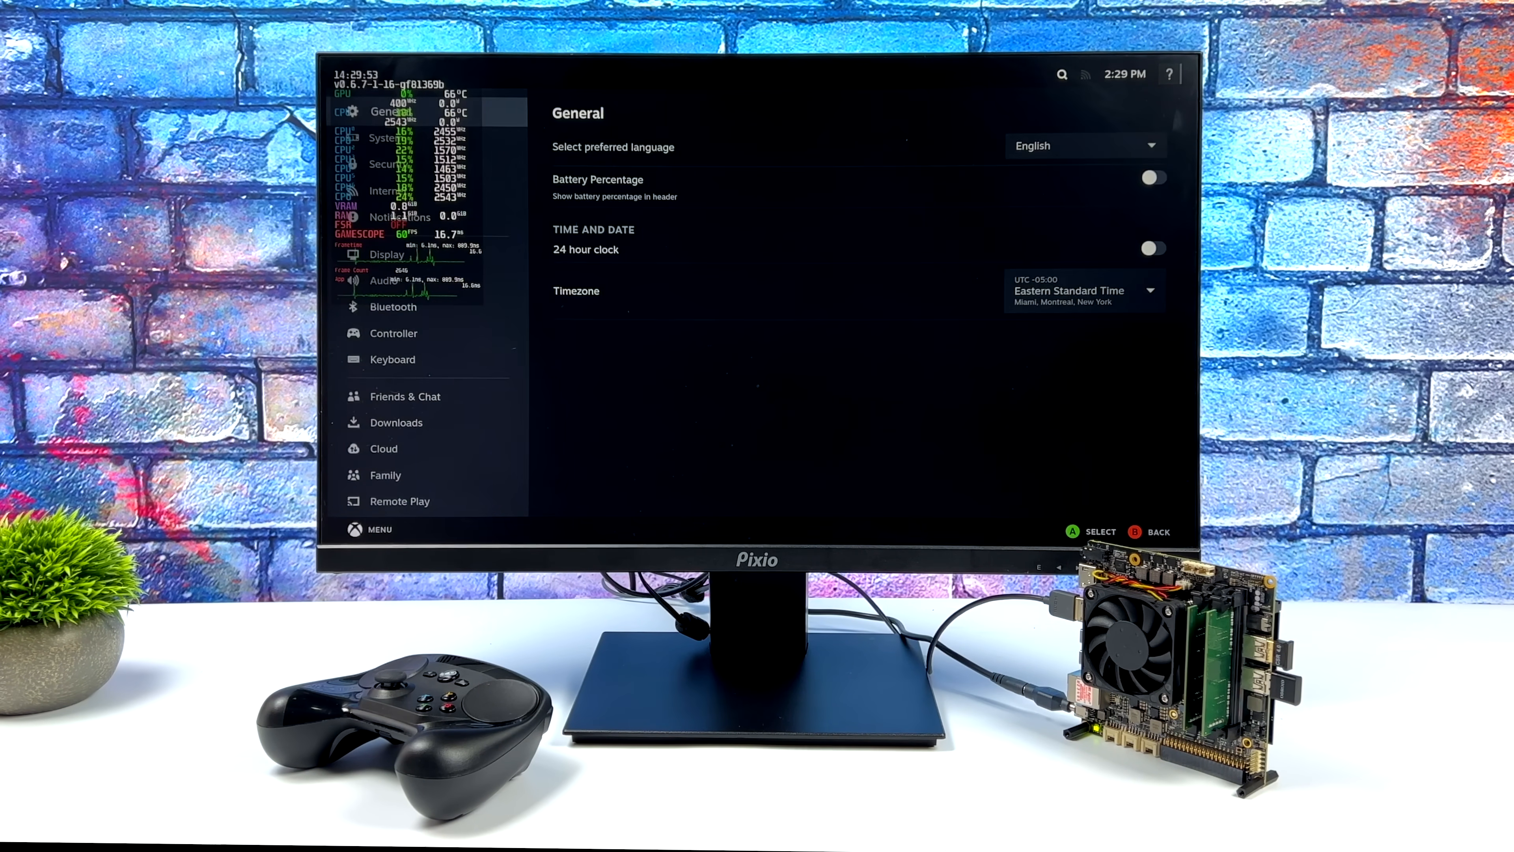
click(387, 137)
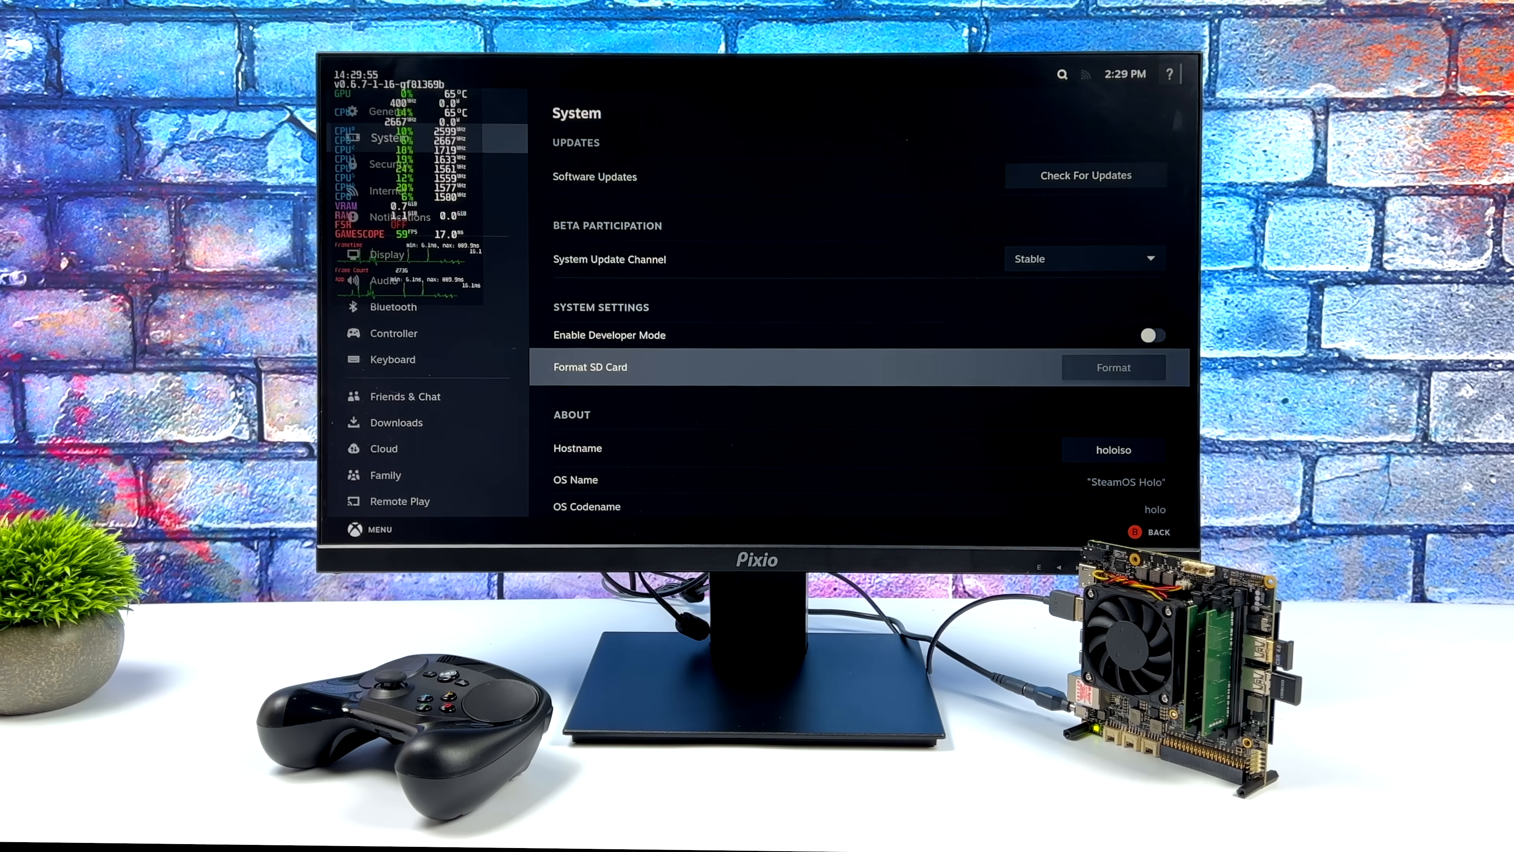
scroll(down, 3)
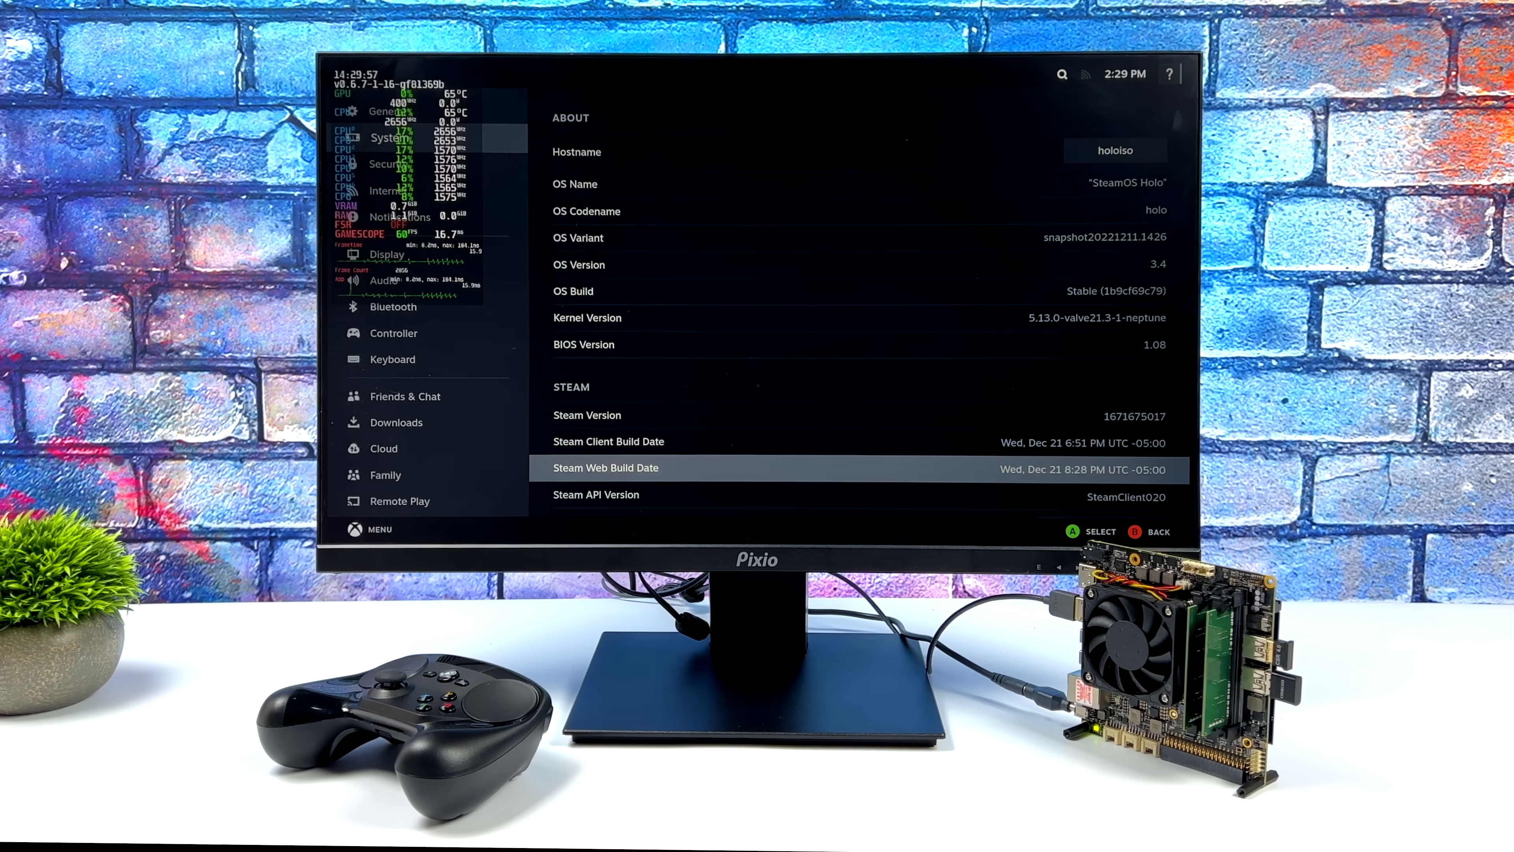
scroll(down, 3)
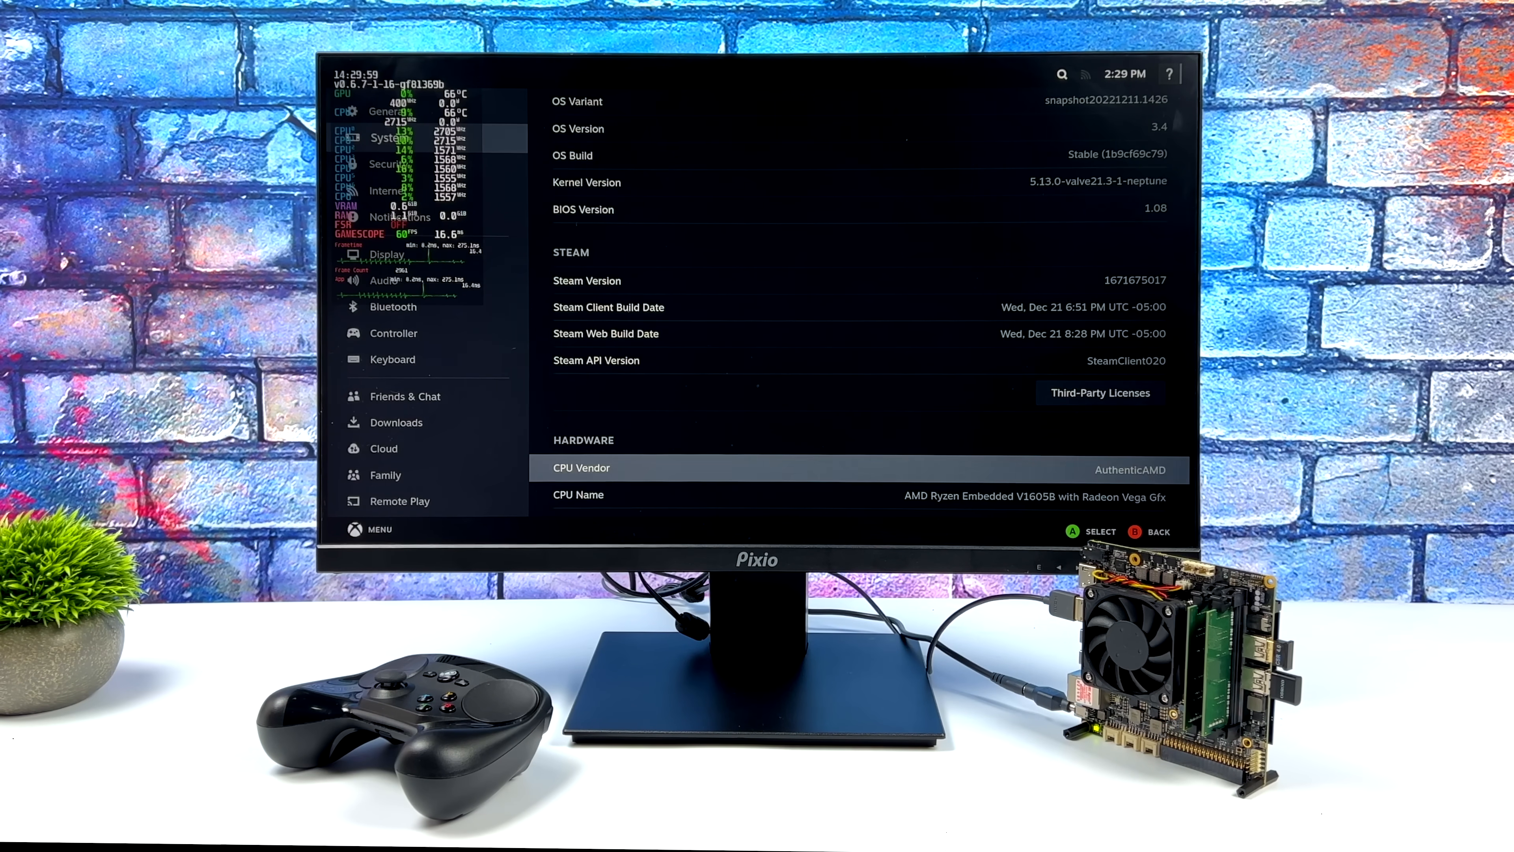
scroll(down, 3)
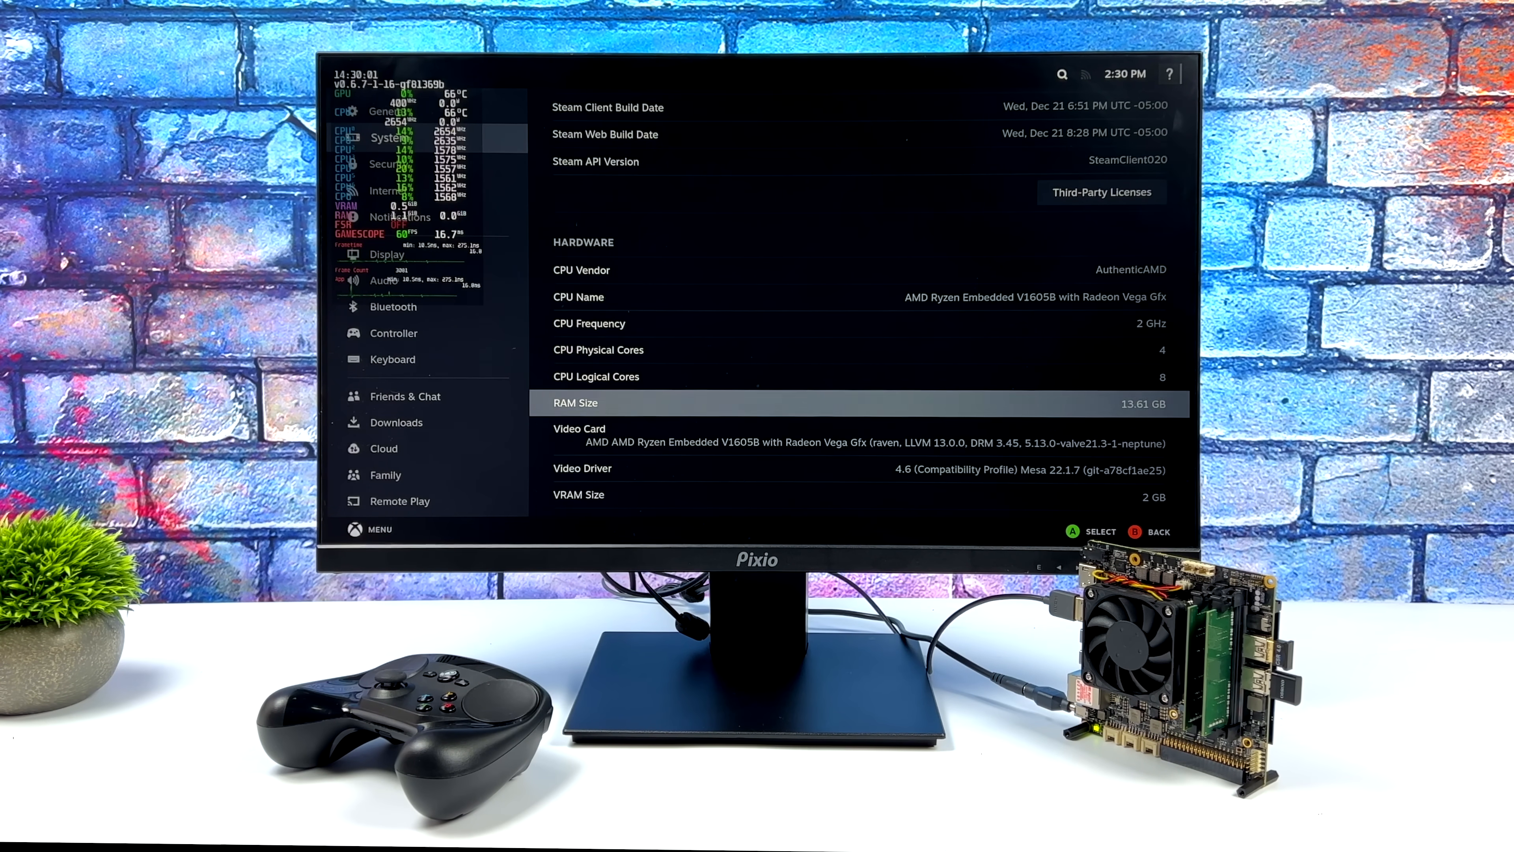